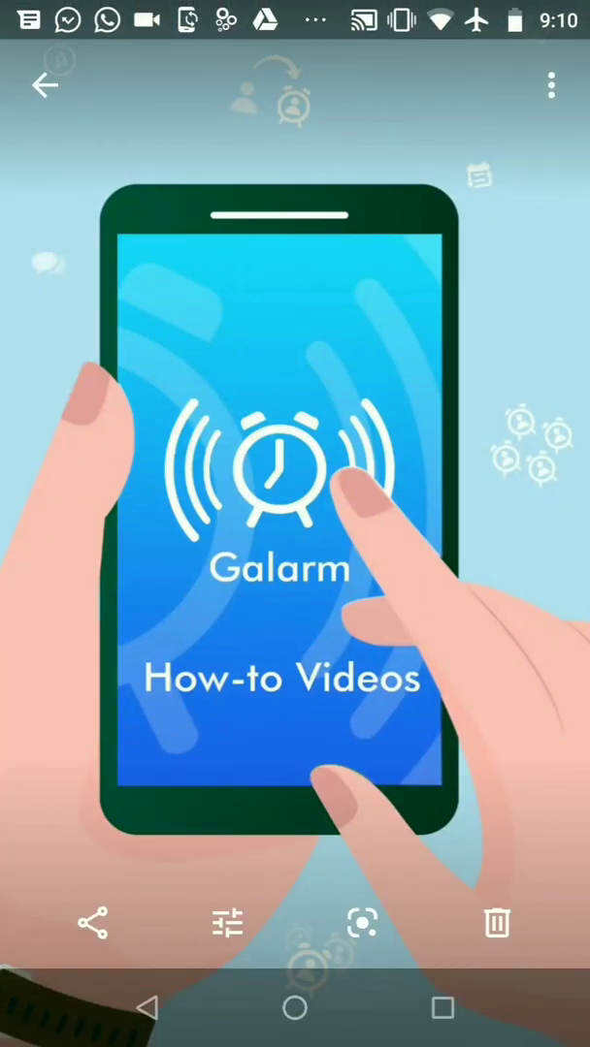
- Leave the intro video and launch Galarm to its empty Alarms list
left_click(295, 1008)
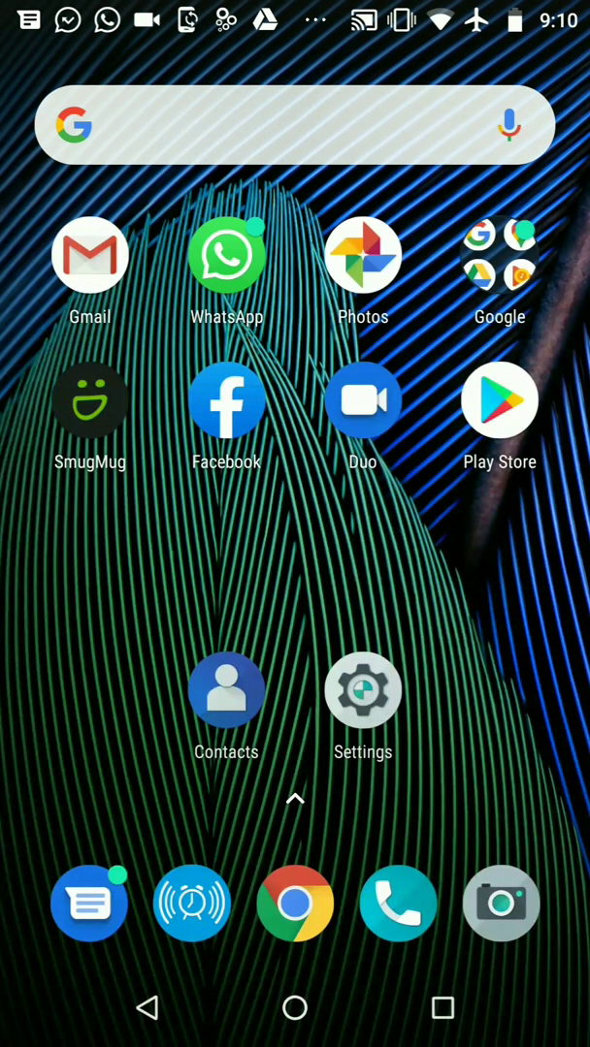
left_click(192, 904)
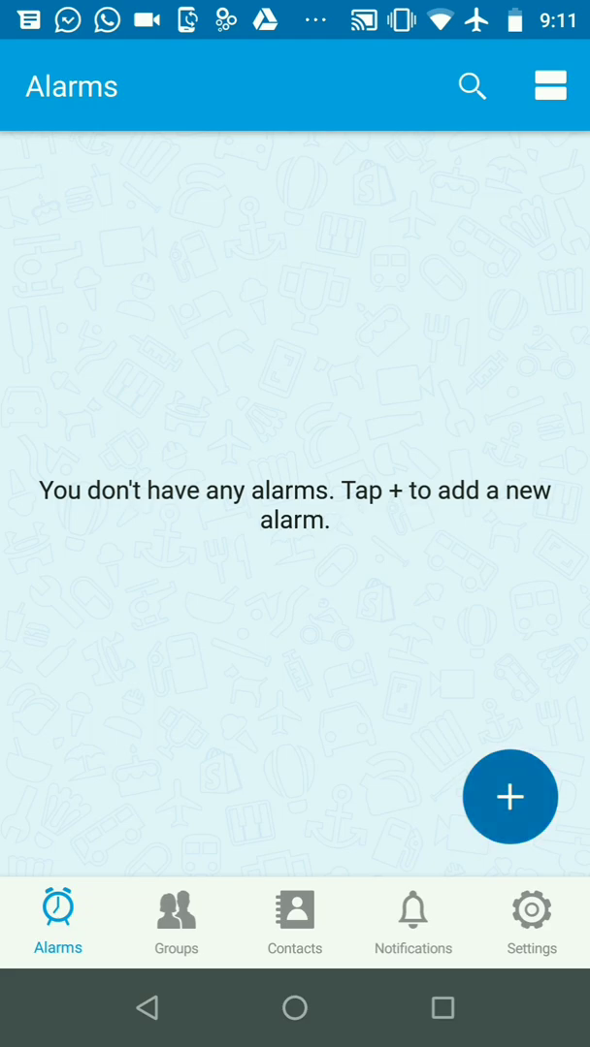
- Create a new personal alarm with its time set to 9:15 PM today
left_click(508, 795)
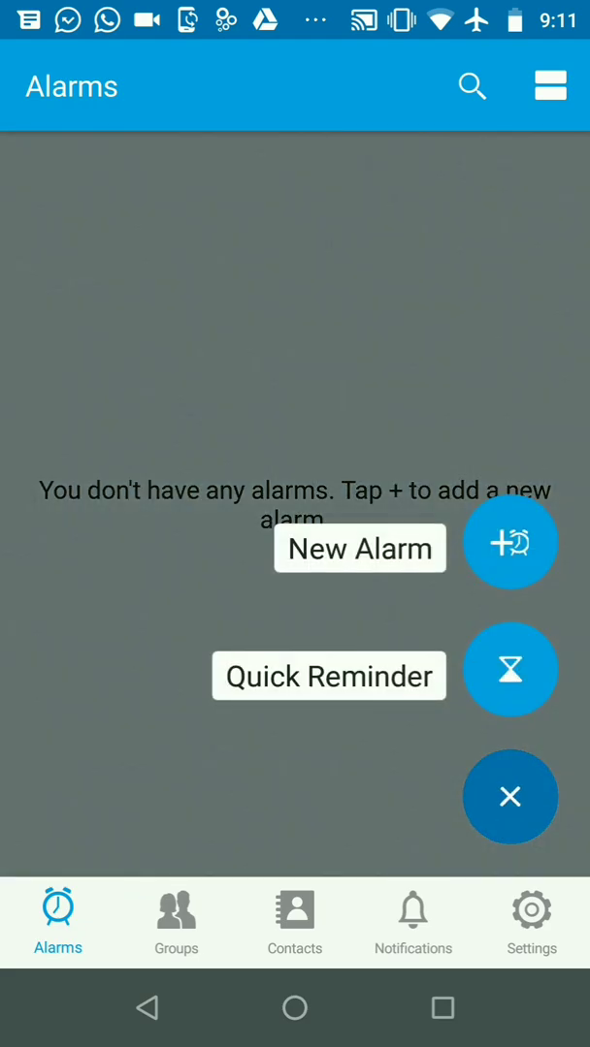
left_click(510, 541)
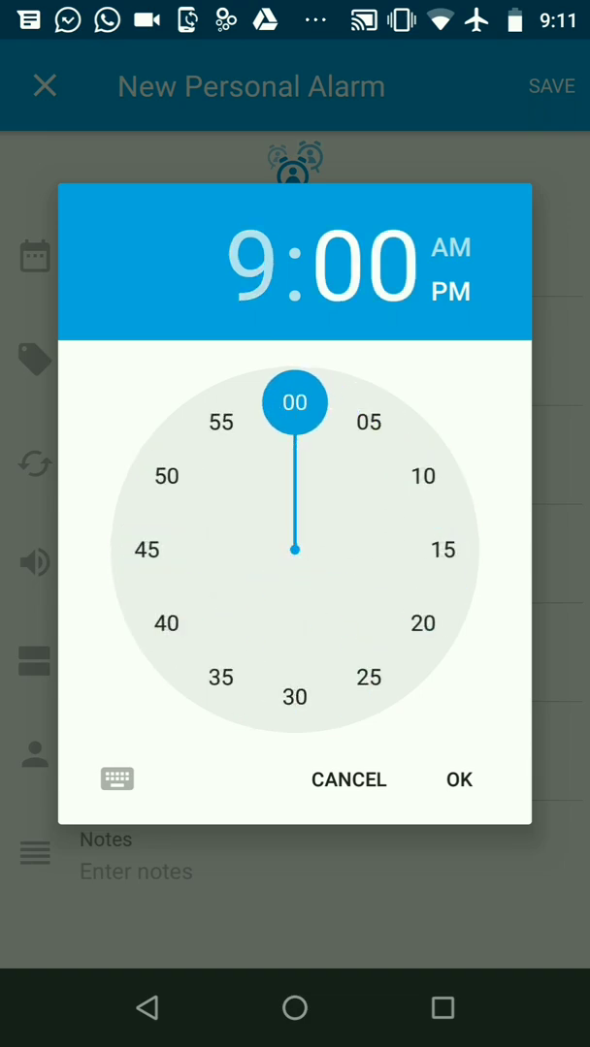
left_click(442, 551)
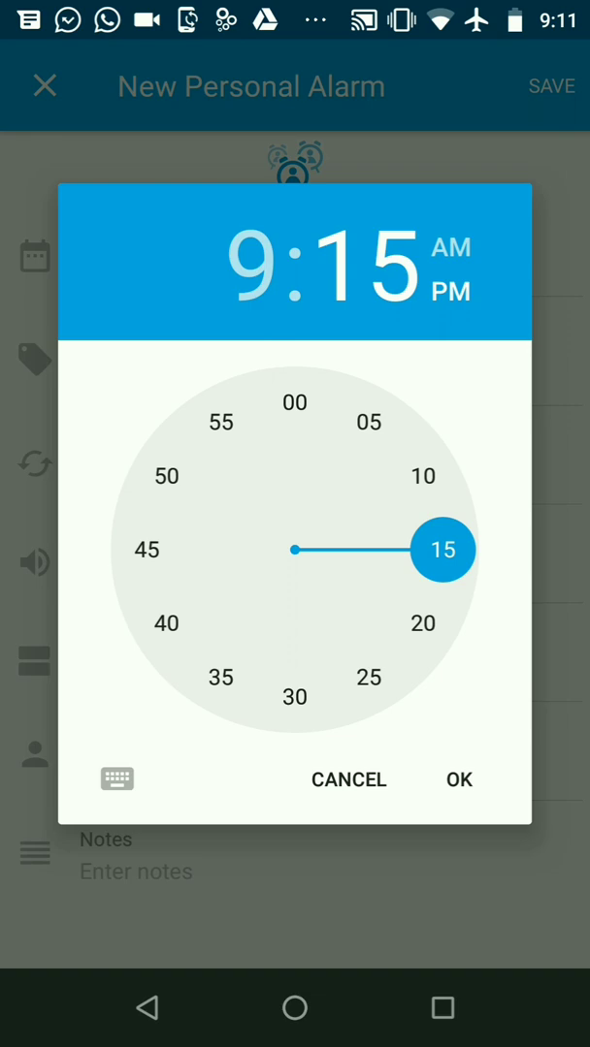
left_click(457, 780)
type("Check-in")
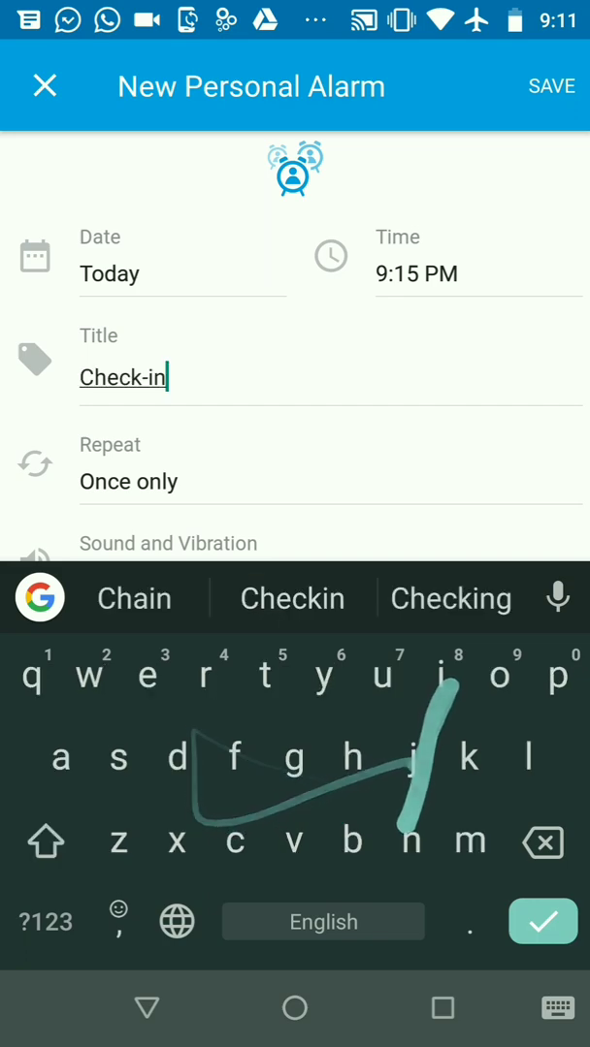
- Title the alarm 'Check-in to work' and bring up its repeat choices
type("to")
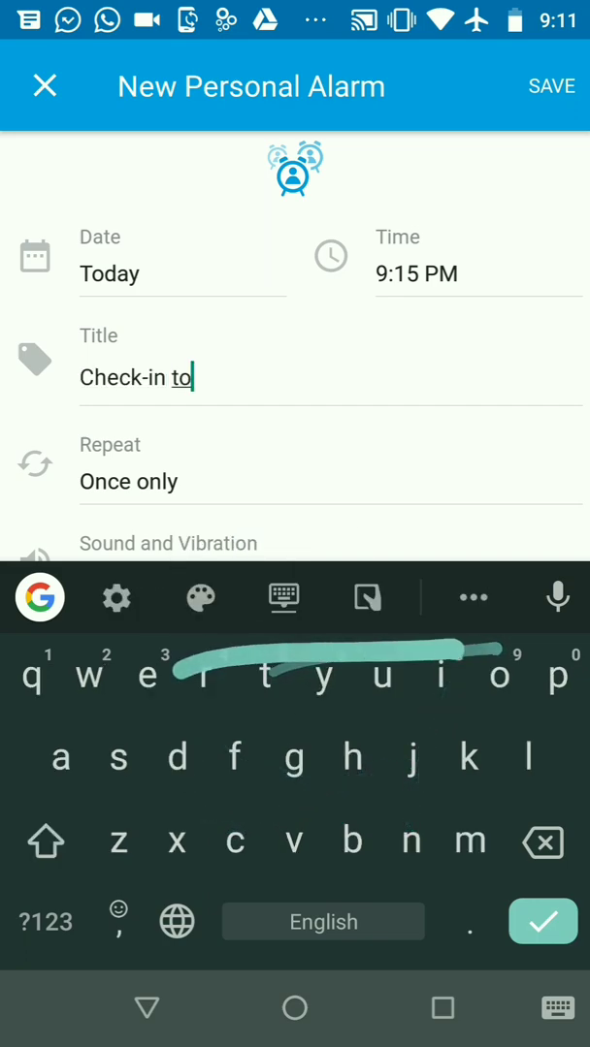
type("work")
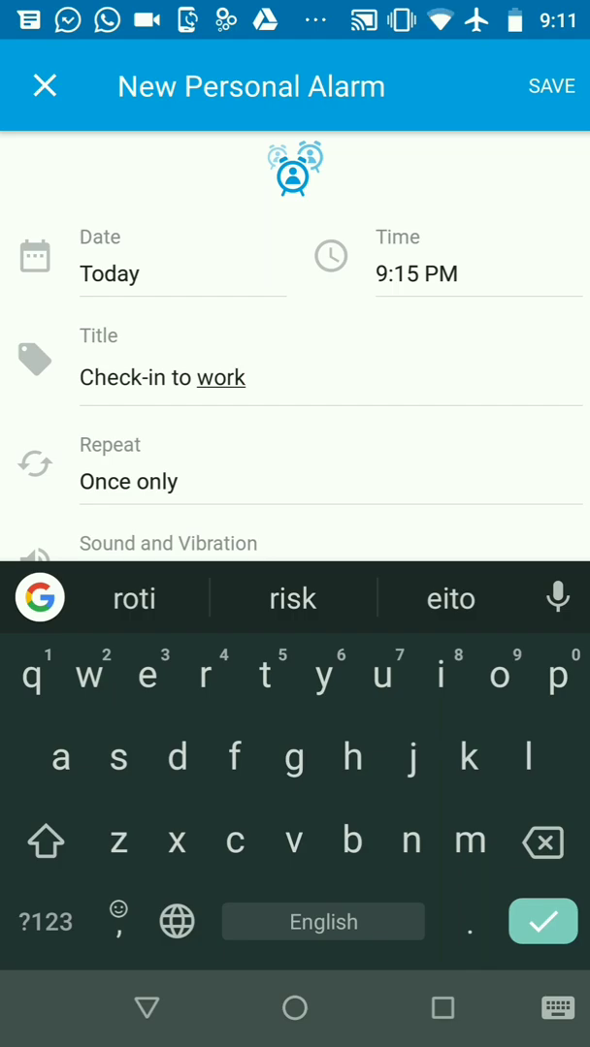
left_click(128, 481)
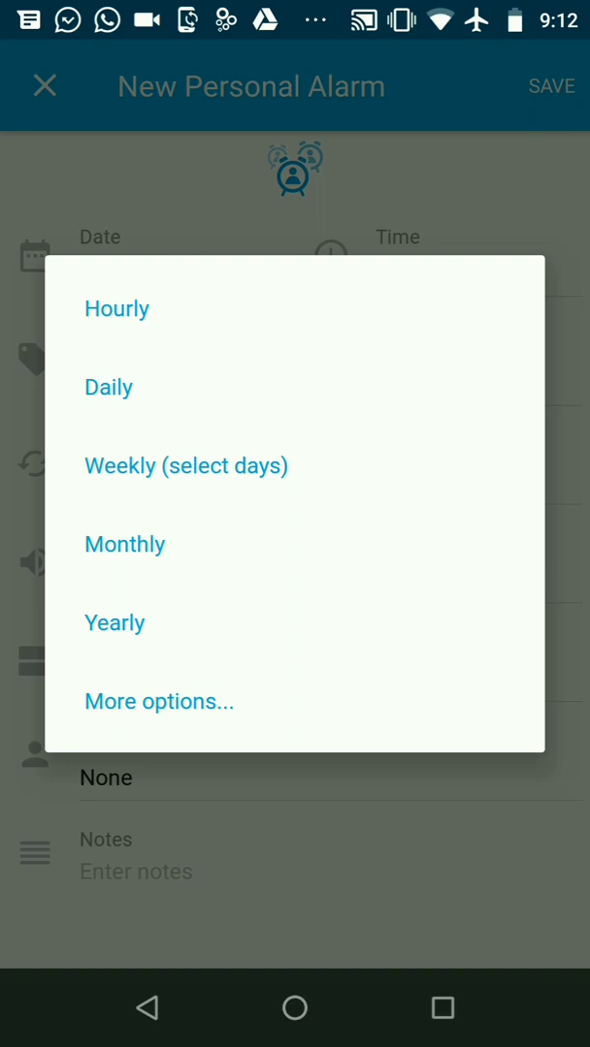
- Set a custom repetition of every 2 days and save the alarm
left_click(159, 702)
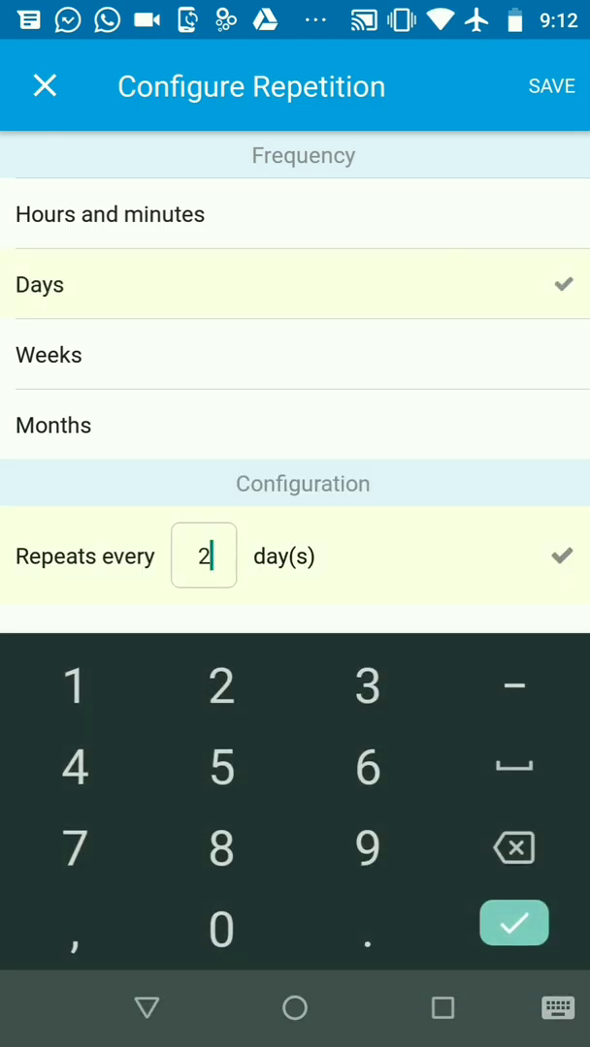
left_click(512, 923)
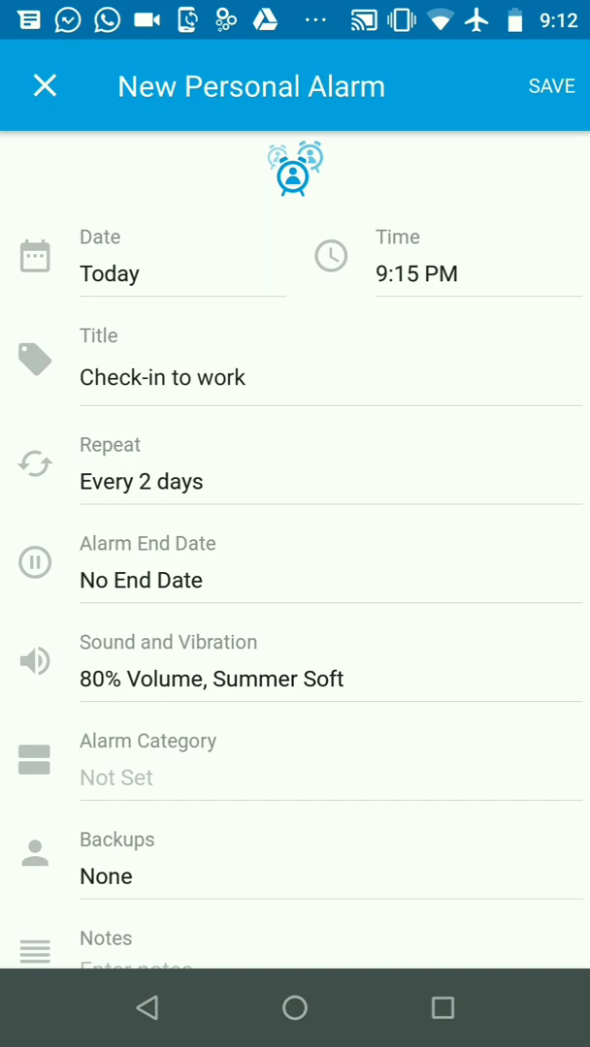
left_click(551, 85)
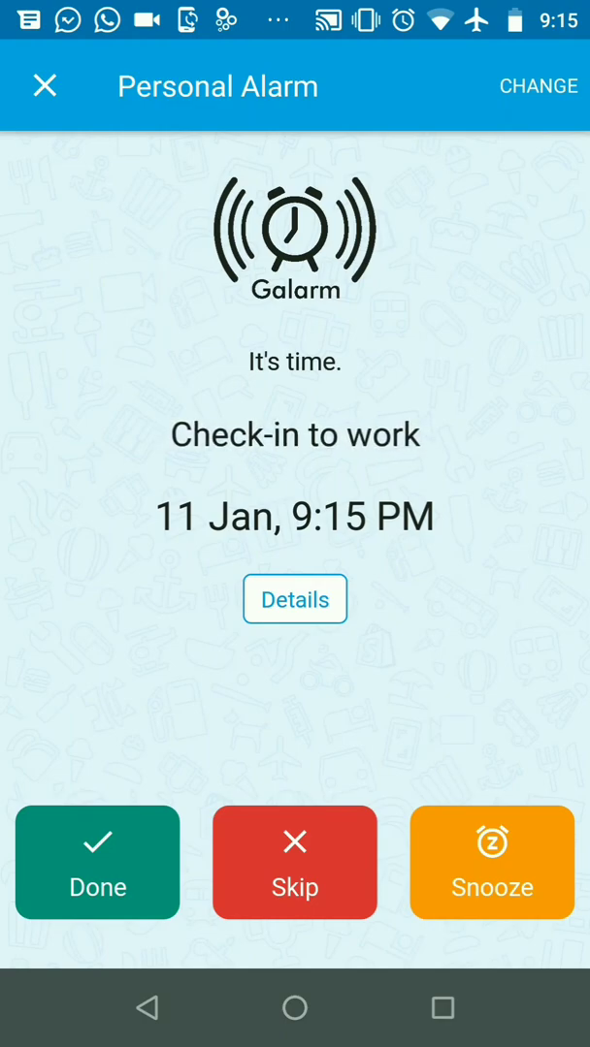
- Mark the ringing alarm done, moving it to Wed, 13 Jan, and view its details
left_click(97, 861)
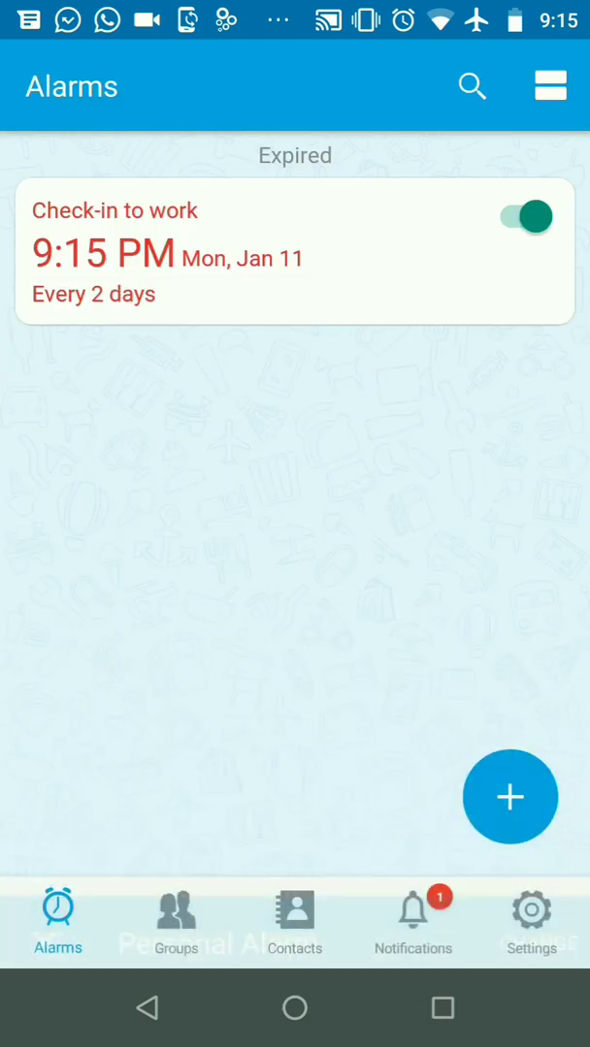
left_click(522, 218)
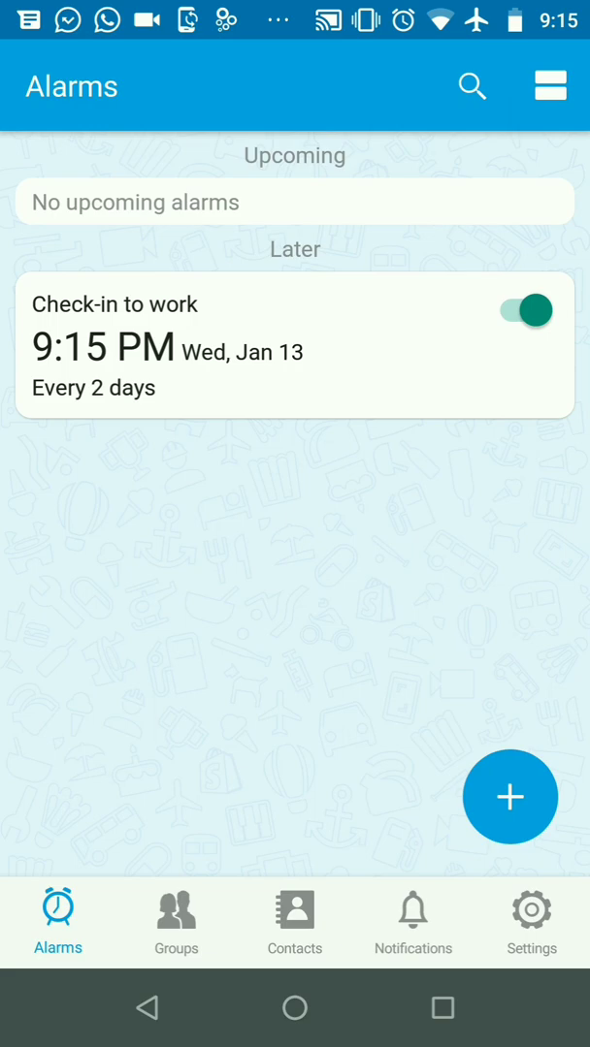
left_click(294, 343)
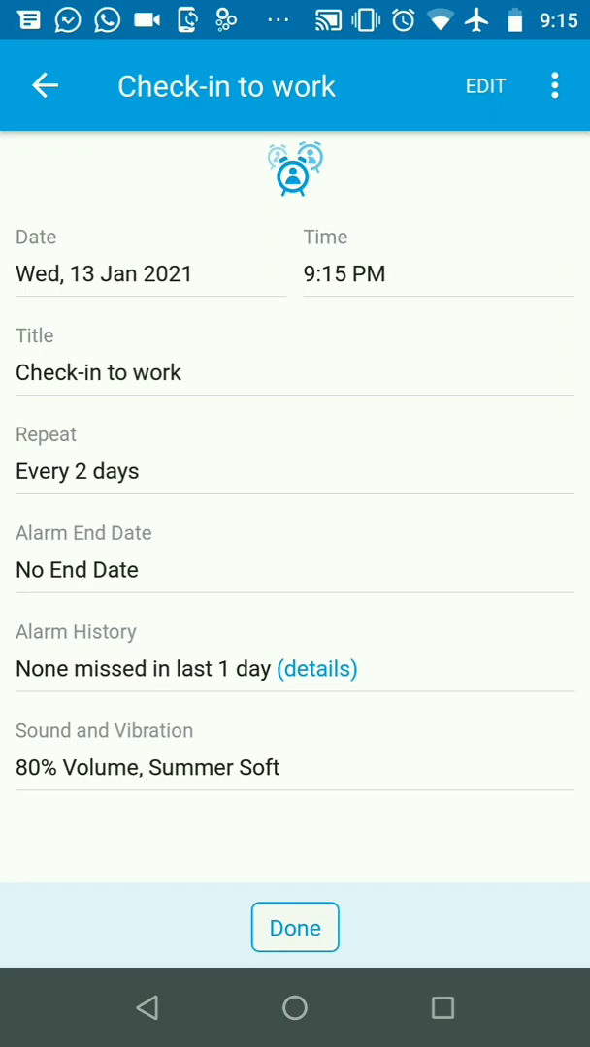
- Review the alarm history showing 11 Jan marked done, then return to the Alarms list
left_click(326, 667)
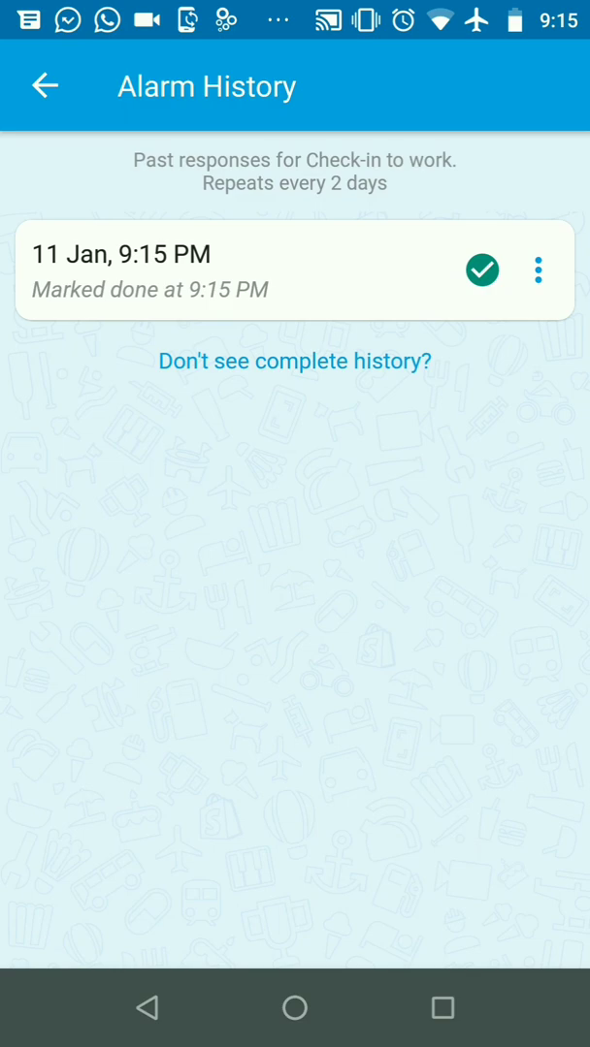
left_click(45, 85)
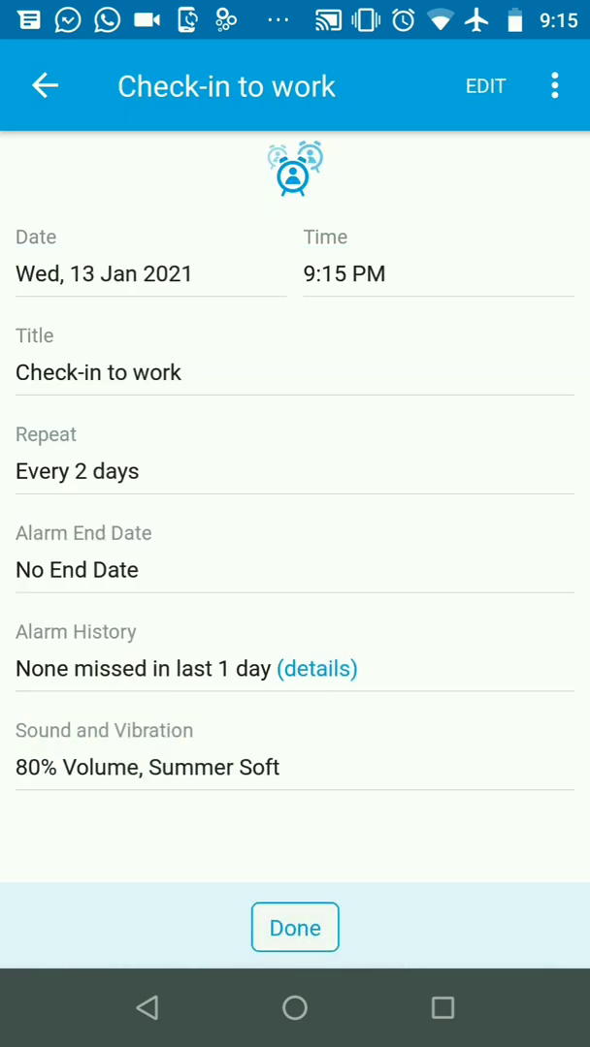
left_click(295, 927)
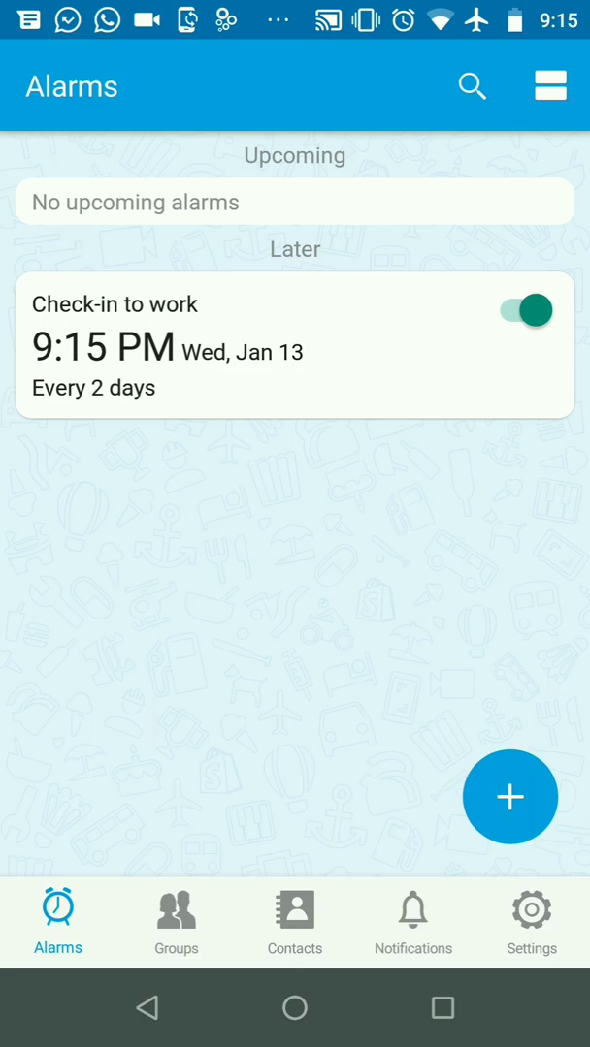